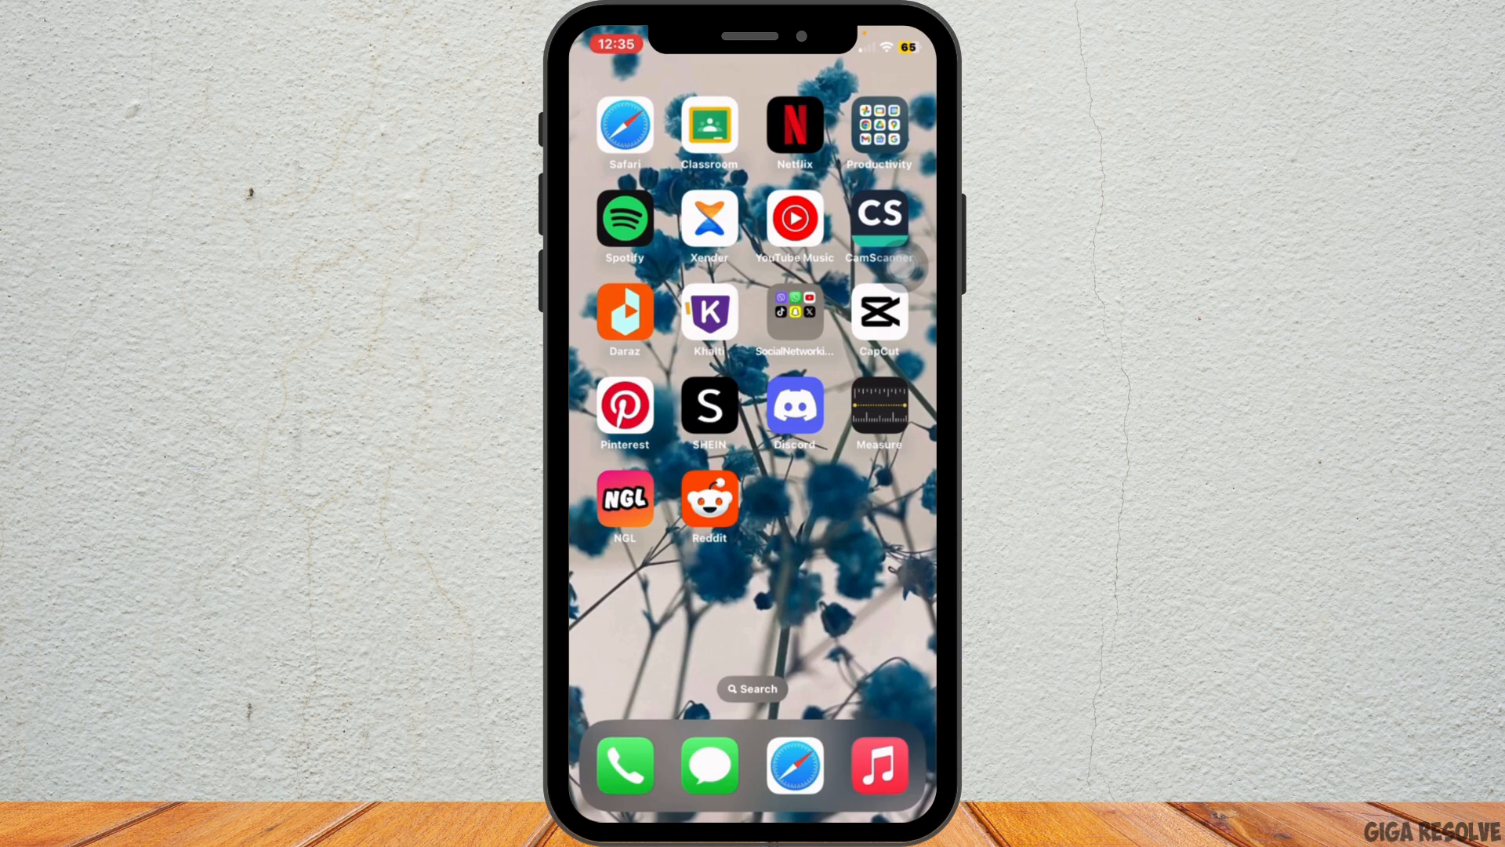
Launch Safari from the iPhone home screen
click(794, 765)
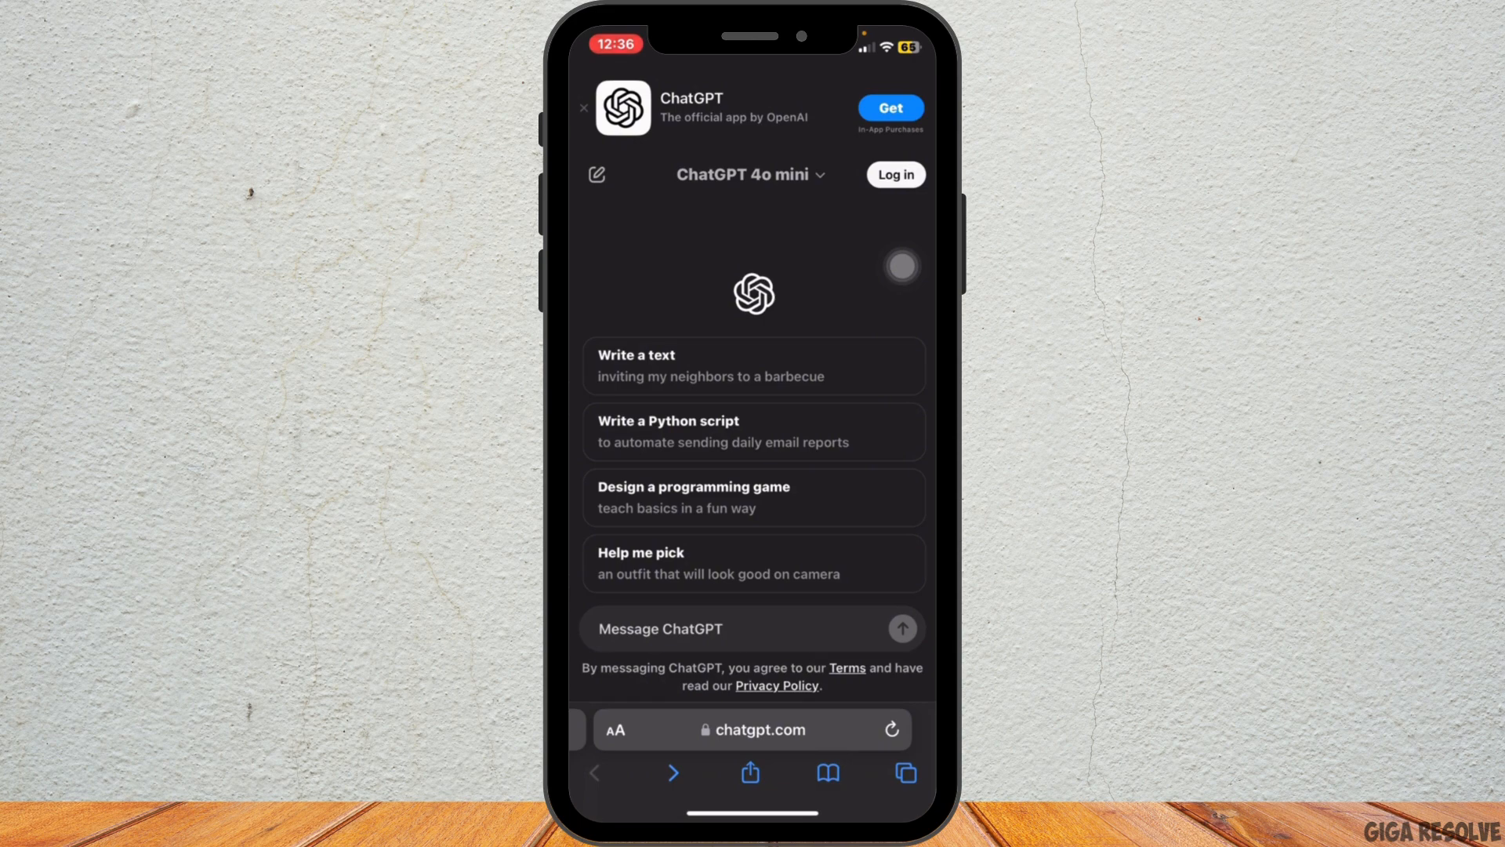
Enter the google.com address in Safari's address bar to load Google
click(753, 729)
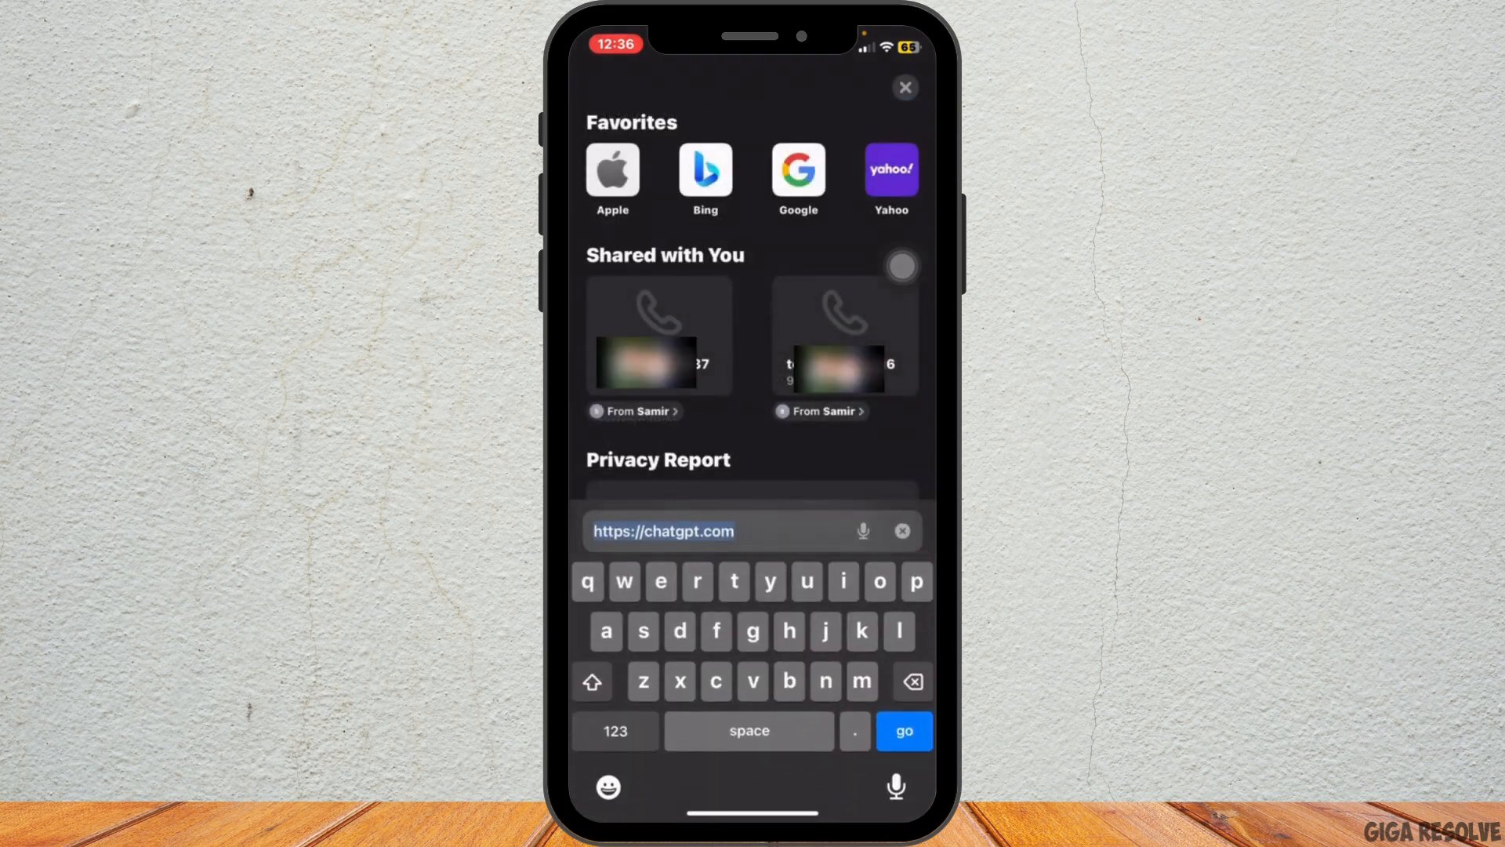
text(ww)
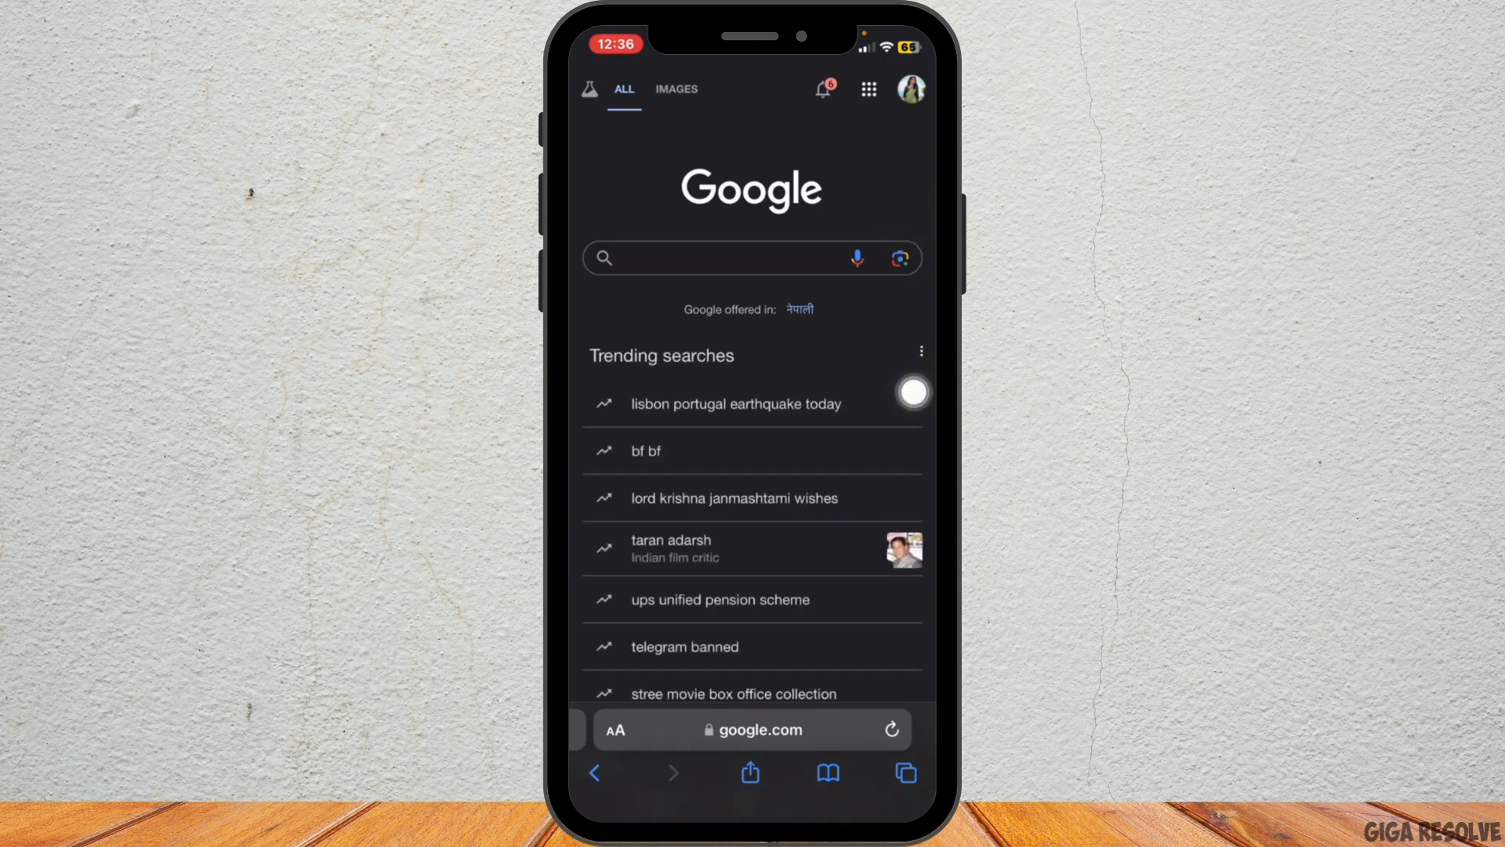
Open the Search history shortcut to reach myactivity.google.com
click(921, 350)
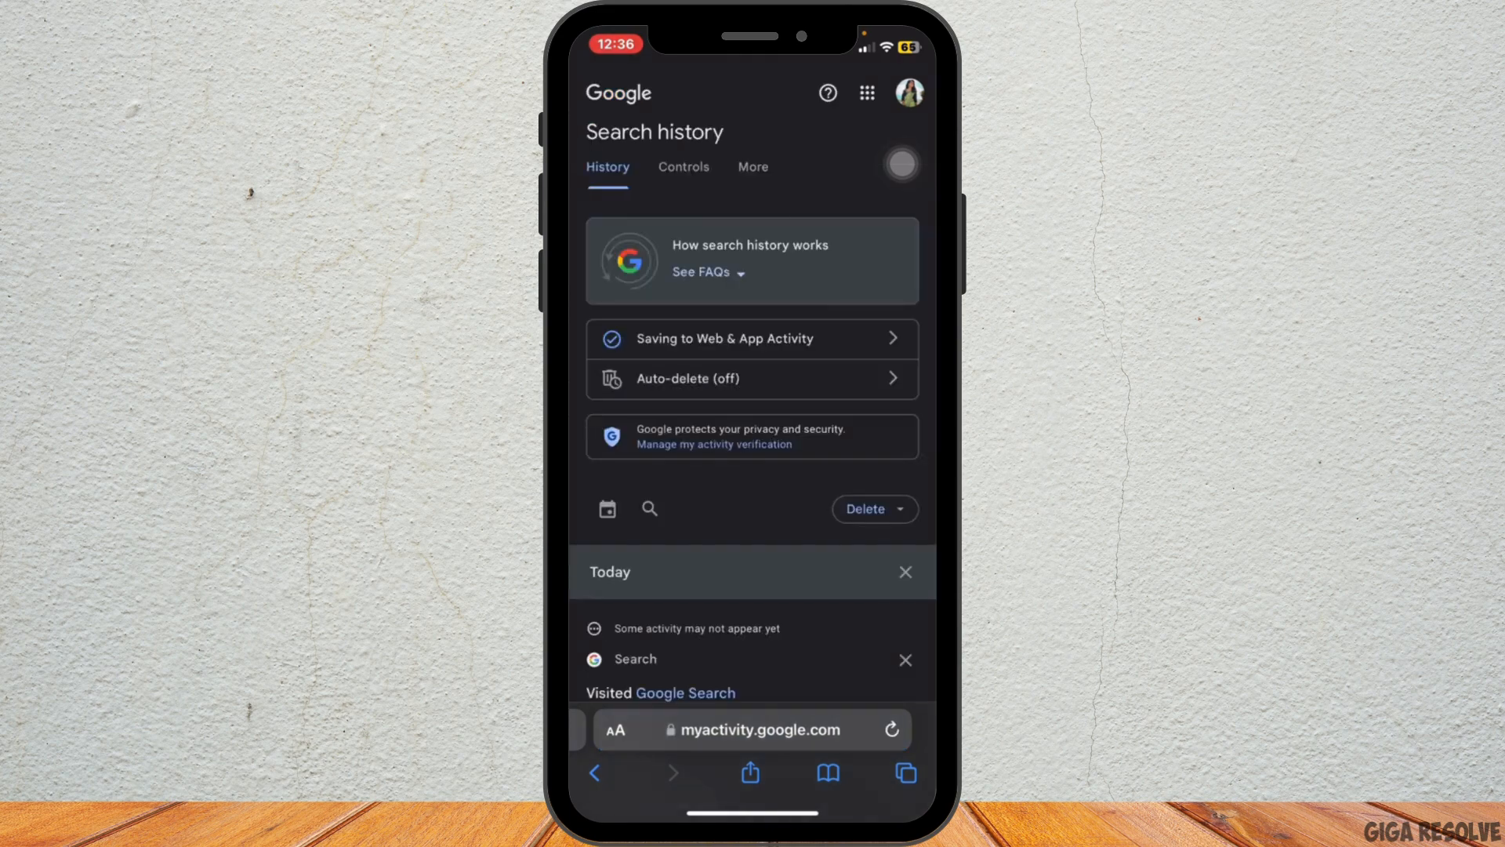
Scroll through recent searches and open the Delete dropdown of deletion options
scroll(down, 3)
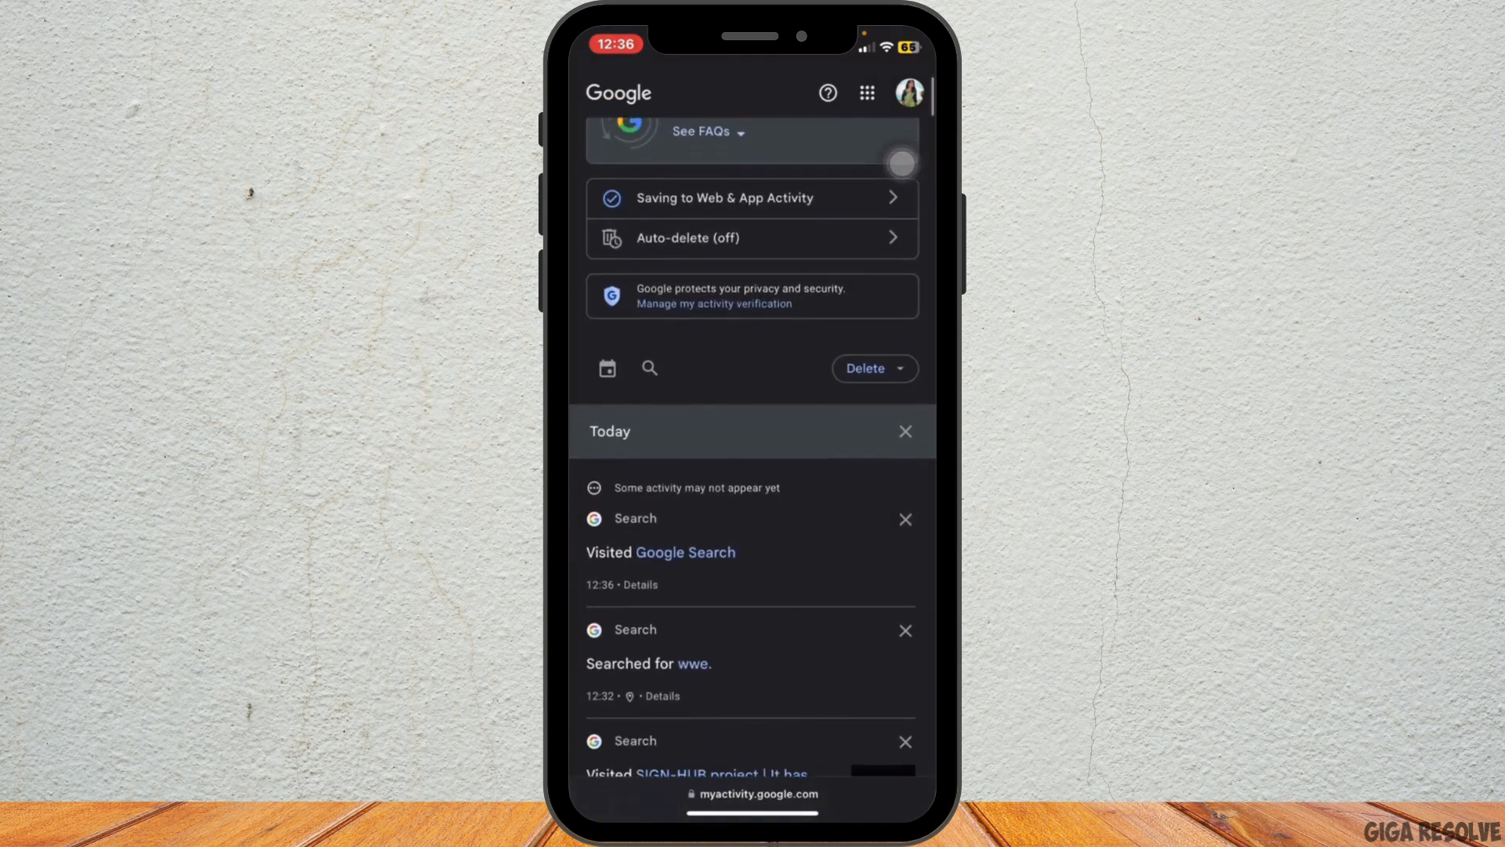
scroll(down, 3)
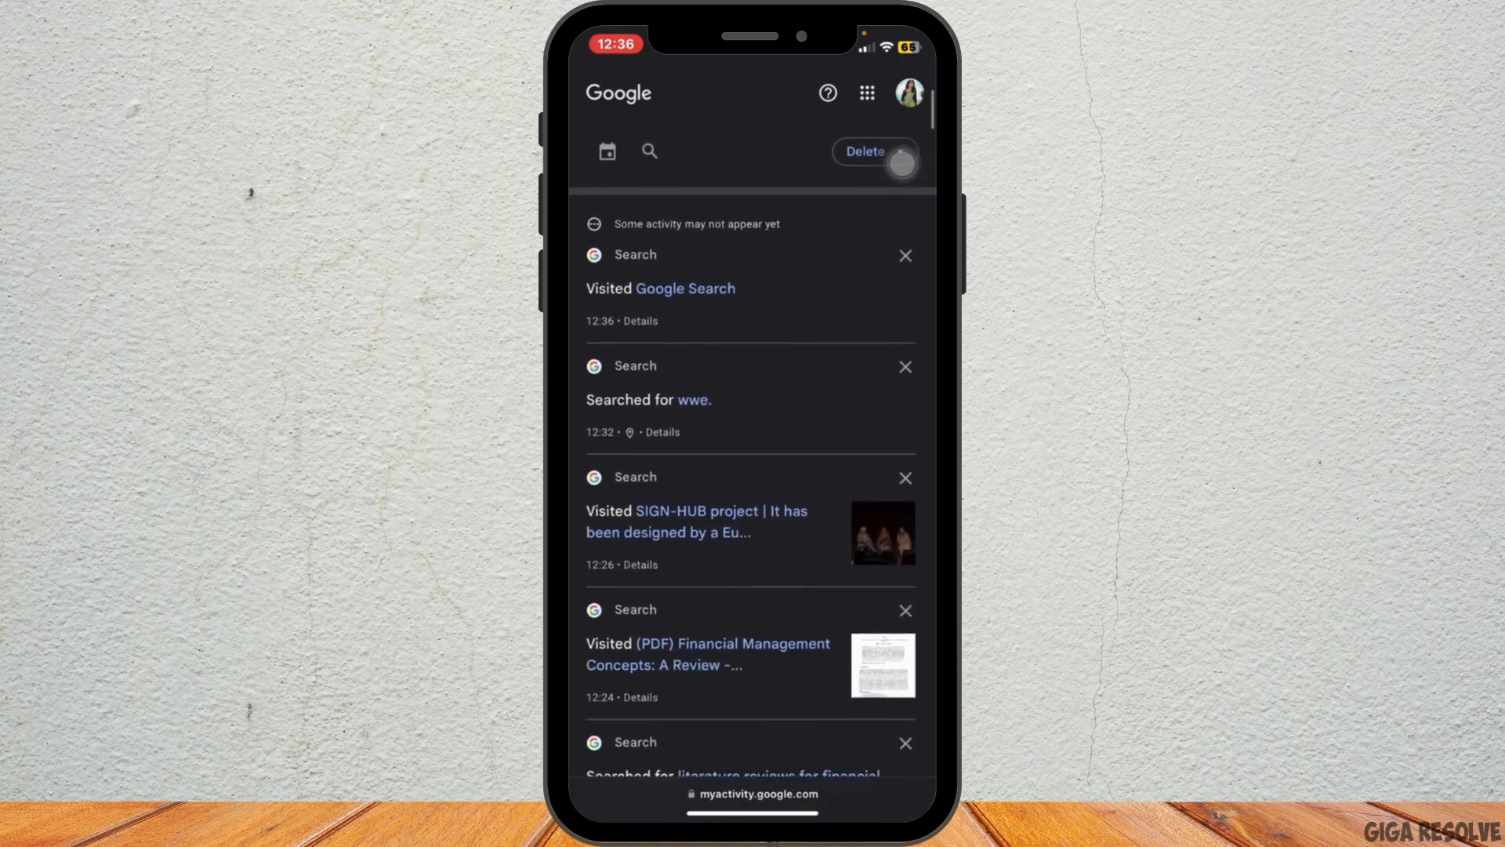
scroll(down, 3)
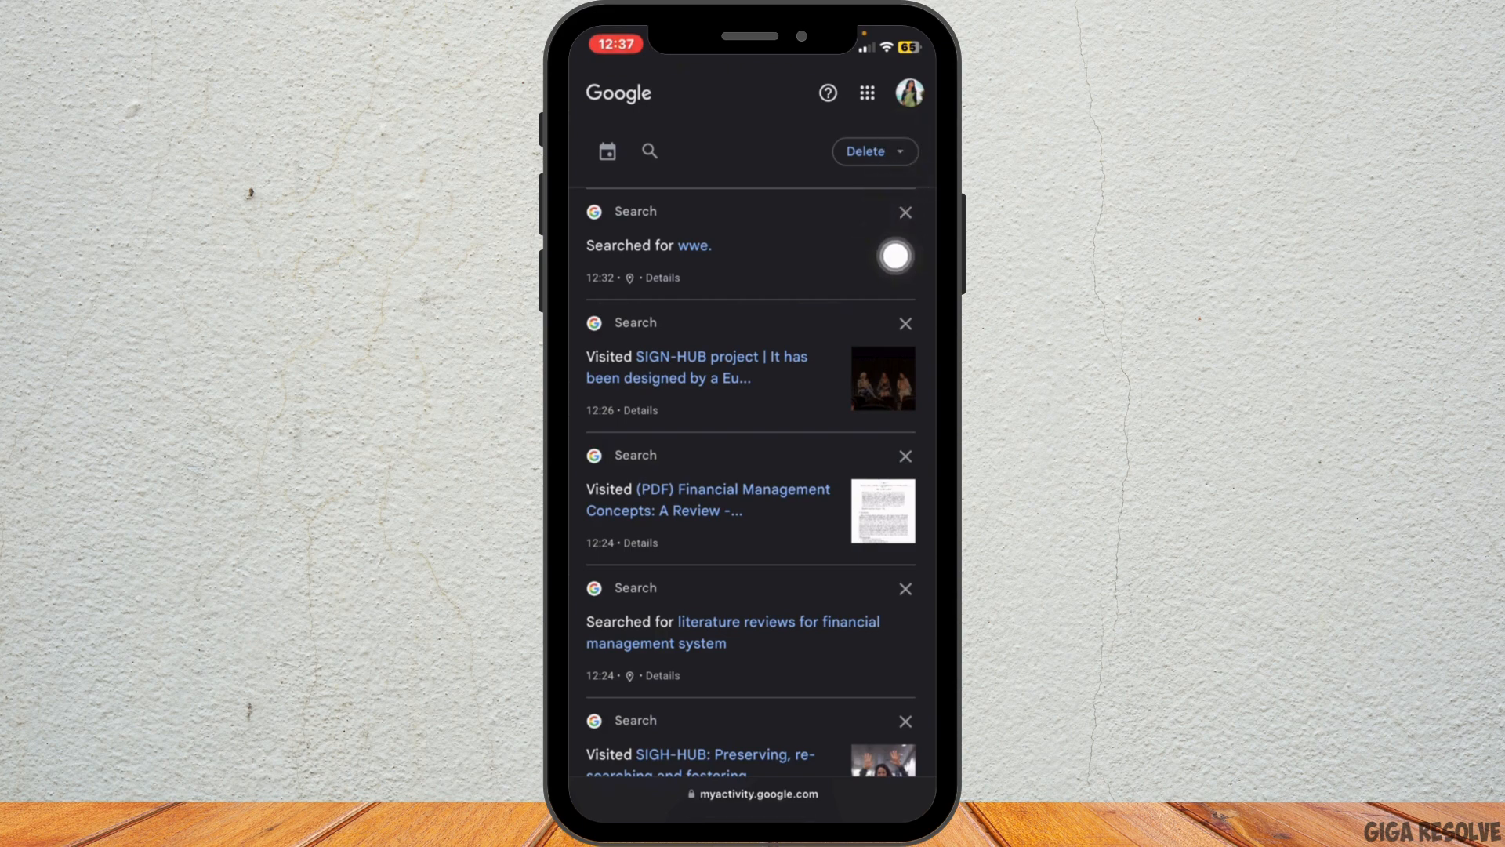
scroll(down, 3)
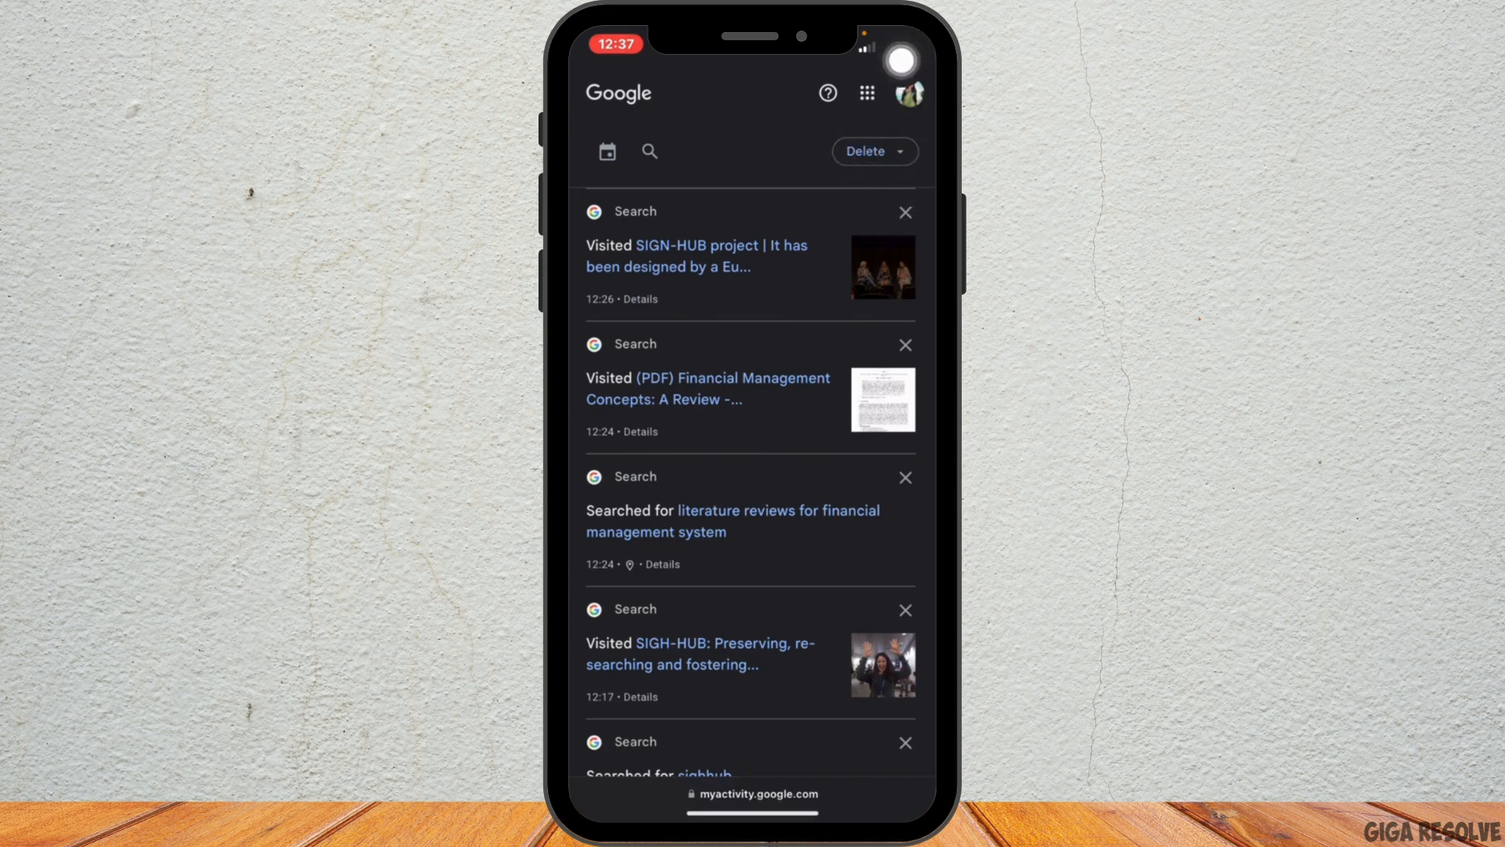
click(875, 152)
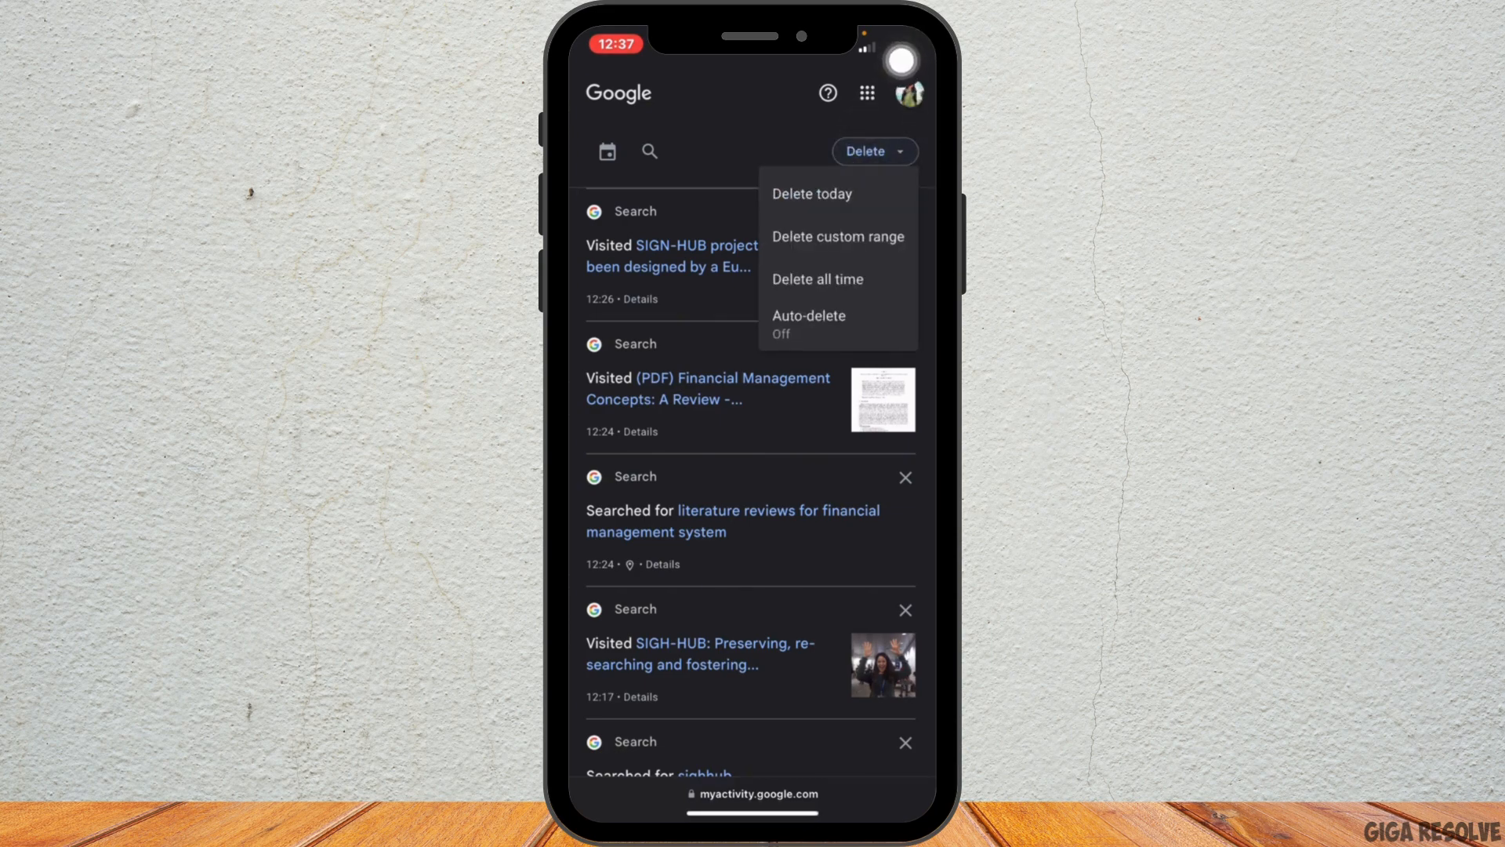